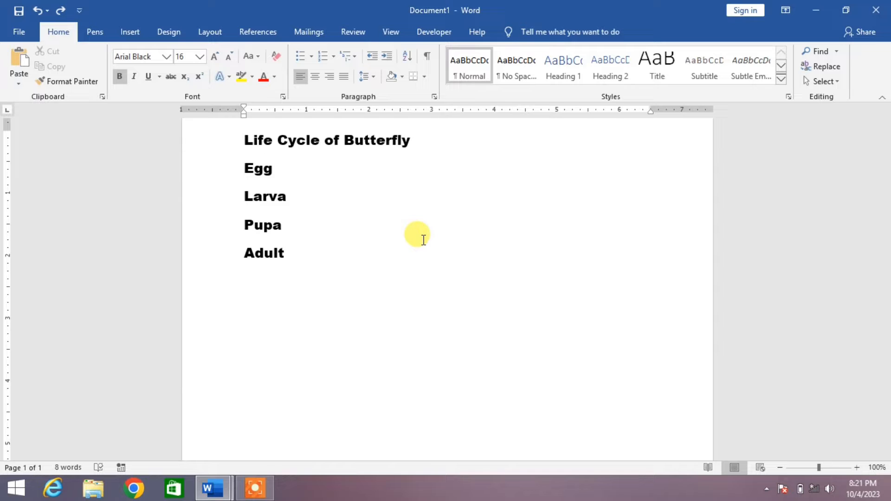
{"action": "mouse_move", "coordinate": [339, 263]}
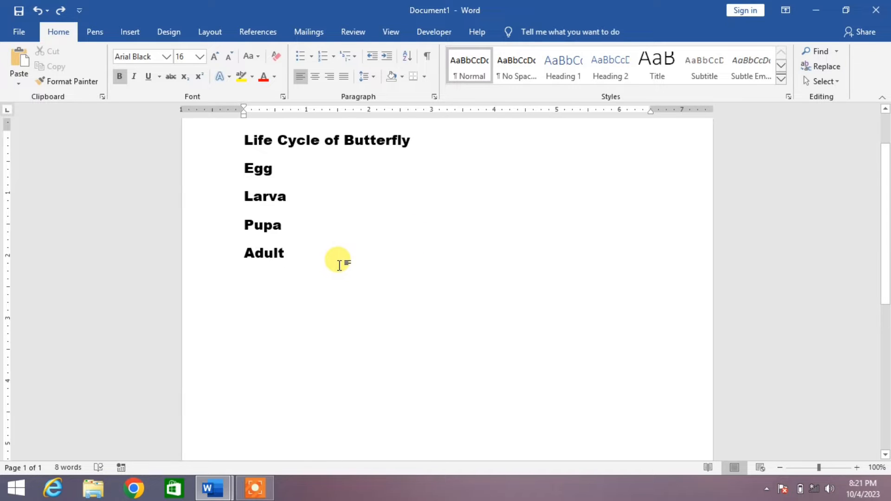
- Start a new empty paragraph below the Adult heading of the life cycle list
{"action": "left_click", "coordinate": [286, 253]}
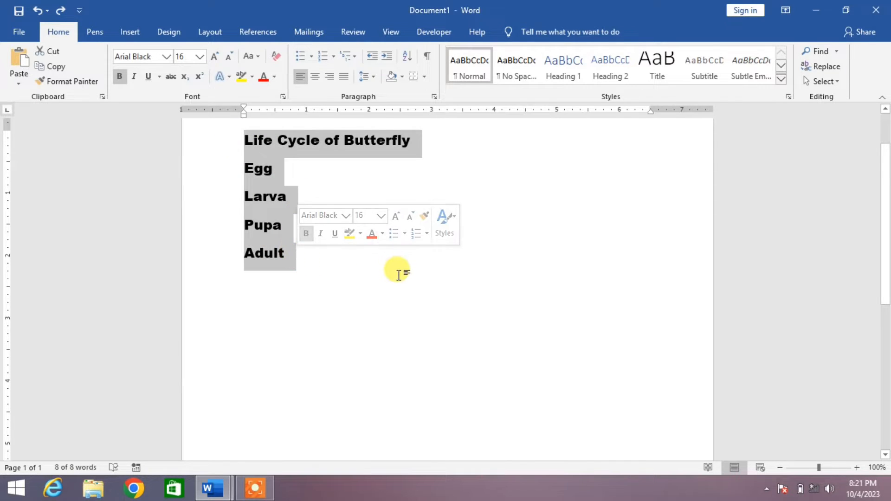
{"action": "left_click", "coordinate": [402, 277]}
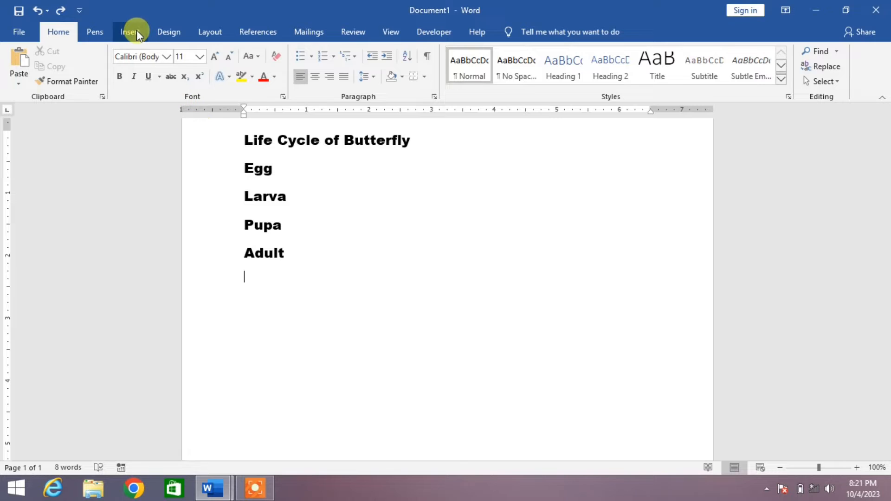
- Bring up the Choose a SmartArt Graphic dialog from the Insert ribbon
{"action": "left_click", "coordinate": [130, 32]}
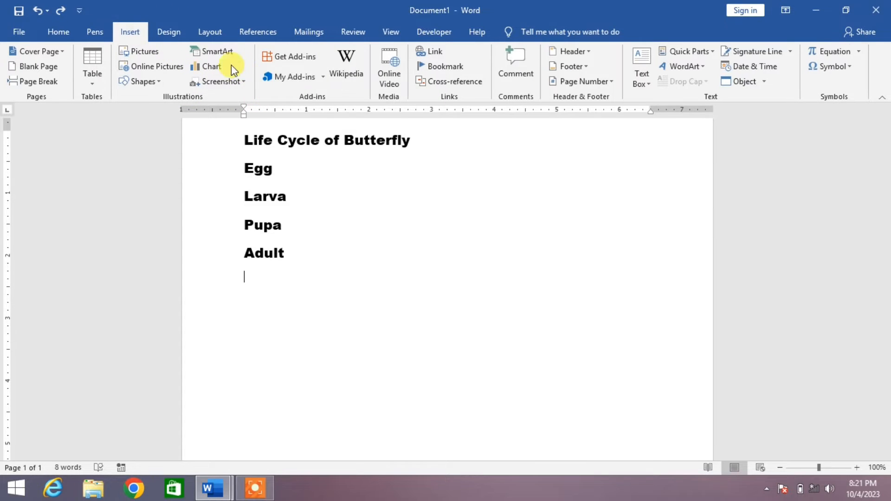
{"action": "mouse_move", "coordinate": [170, 101]}
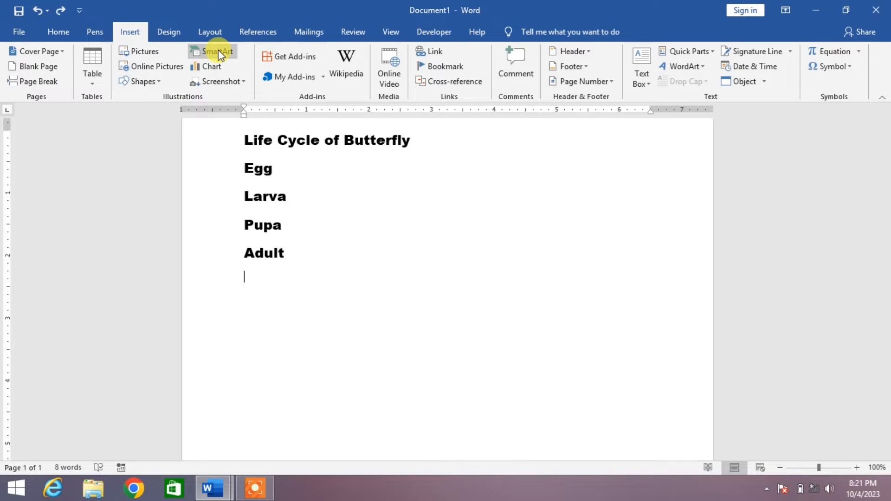
{"action": "left_click", "coordinate": [217, 51]}
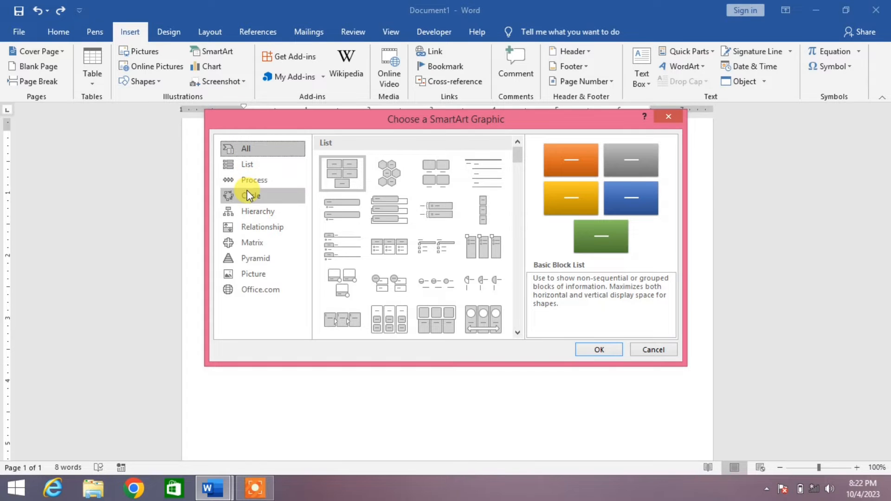
- Insert a Basic Cycle layout from the Cycle category below the text
{"action": "left_click", "coordinate": [251, 195]}
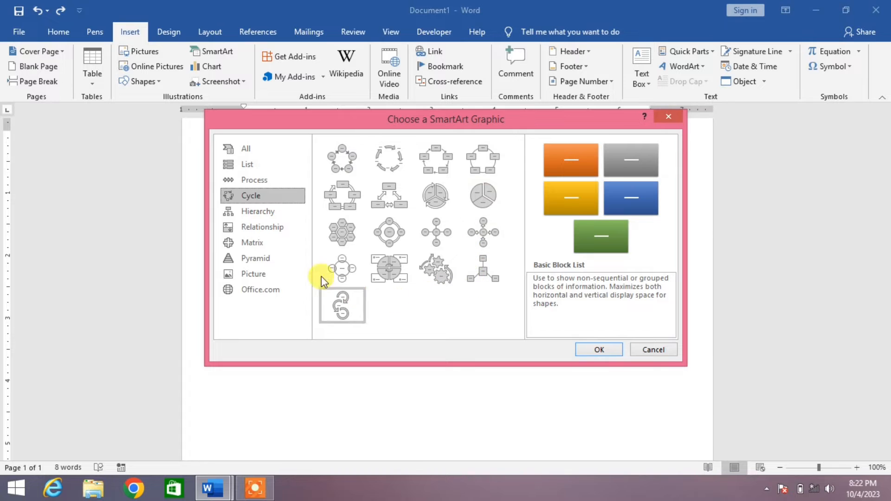
{"action": "left_click", "coordinate": [341, 159]}
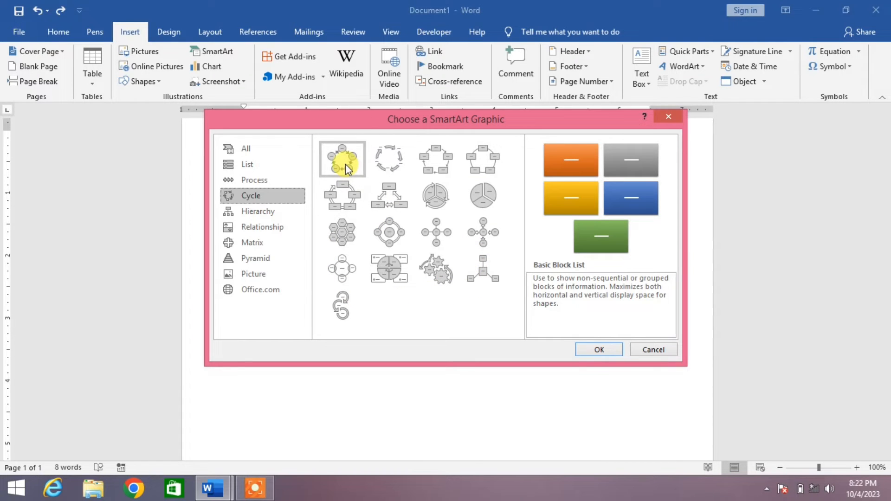
{"action": "left_click", "coordinate": [342, 160]}
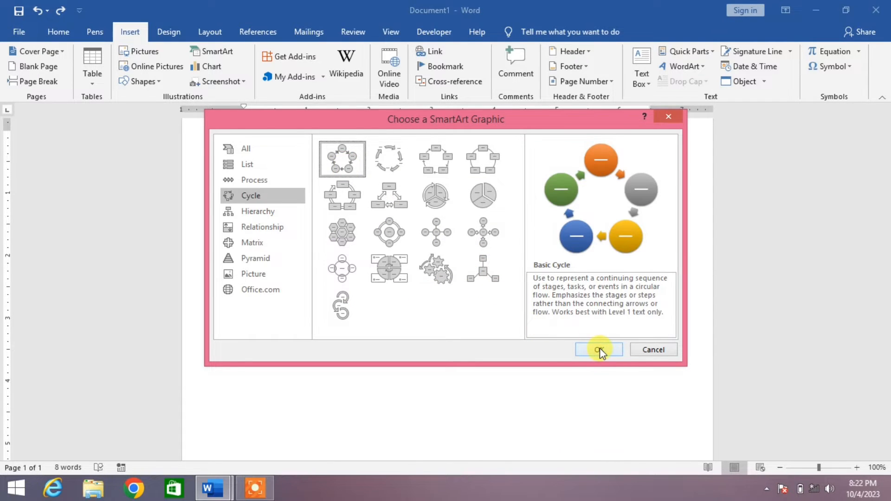
{"action": "left_click", "coordinate": [599, 349]}
{"action": "type", "text": "Egg"}
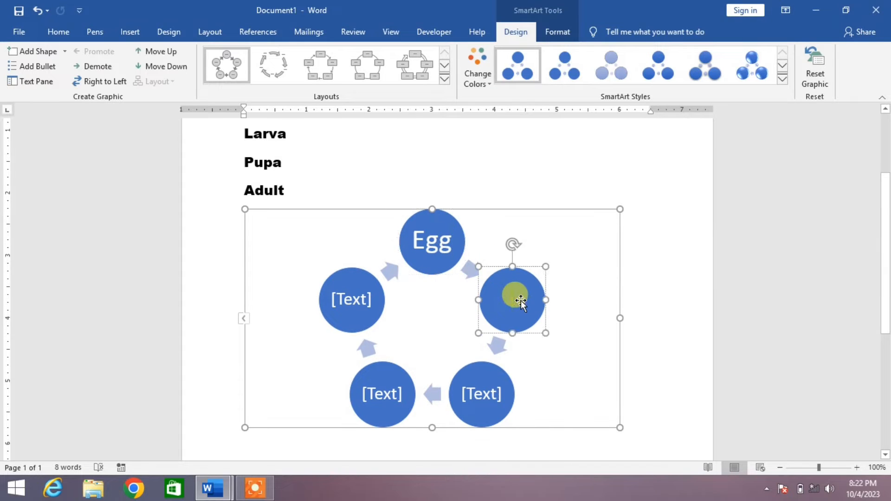
- Label the next three circles Larva, Pupa and Adult
{"action": "type", "text": "Lar"}
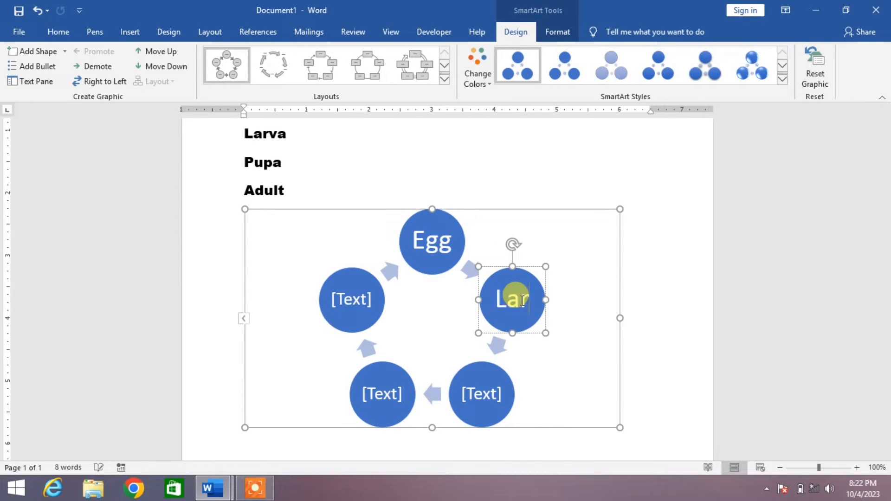
{"action": "left_click", "coordinate": [481, 395]}
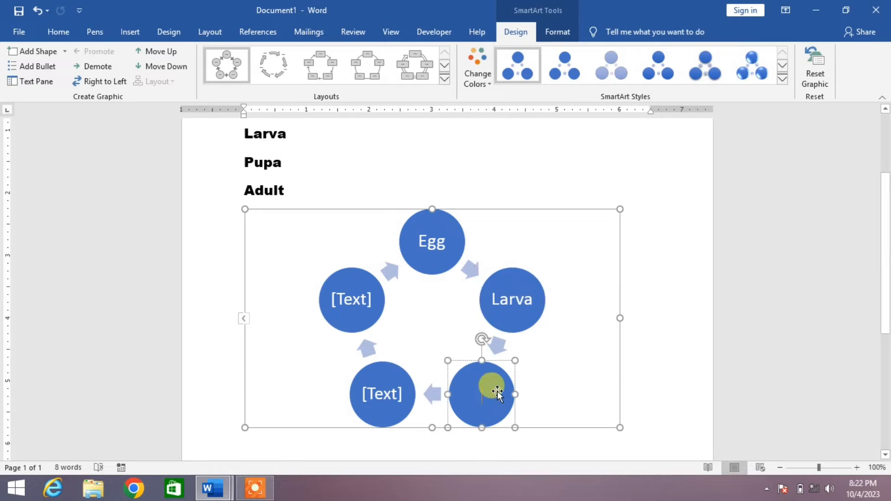
{"action": "type", "text": "Pupa"}
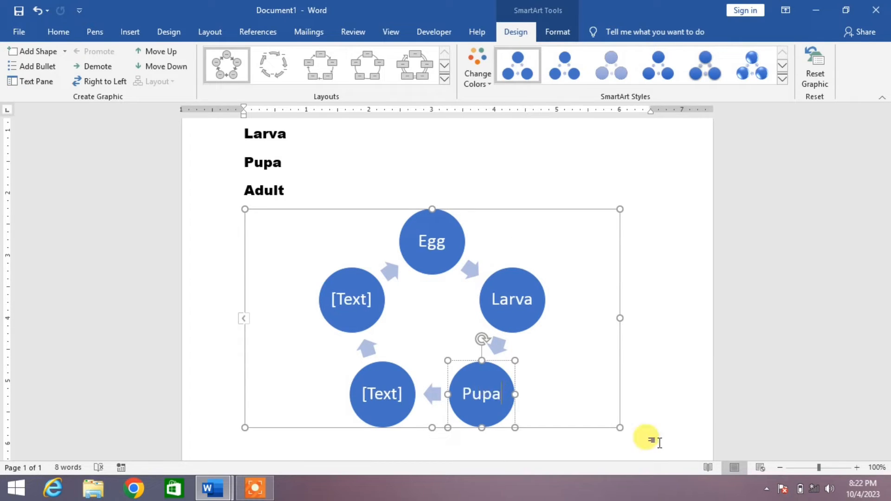
{"action": "left_click", "coordinate": [382, 393]}
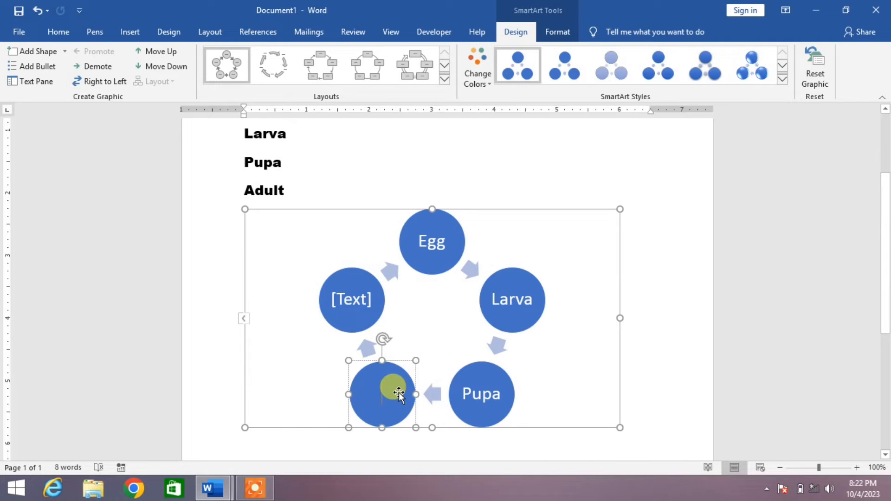
{"action": "type", "text": "Adult"}
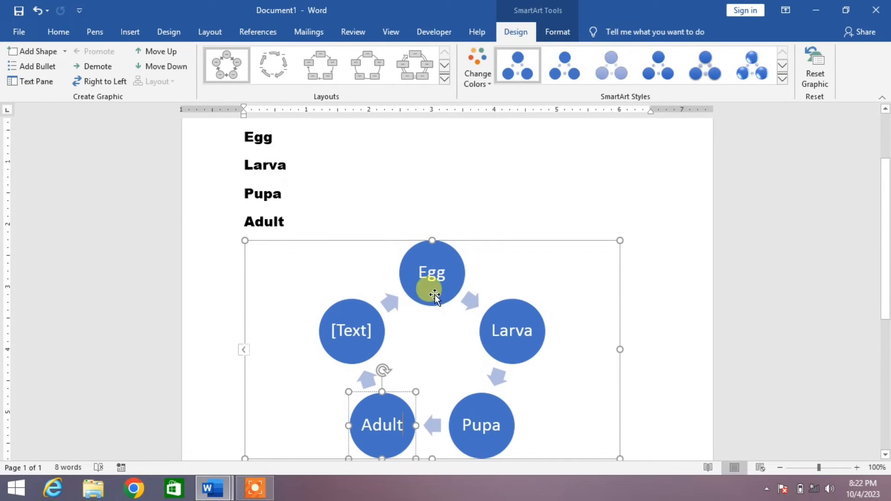
{"action": "mouse_move", "coordinate": [509, 415]}
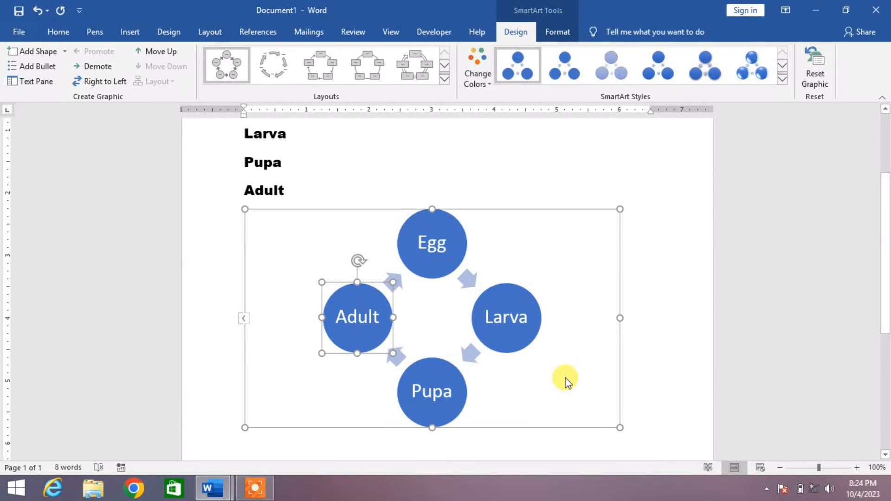
{"action": "mouse_move", "coordinate": [489, 284]}
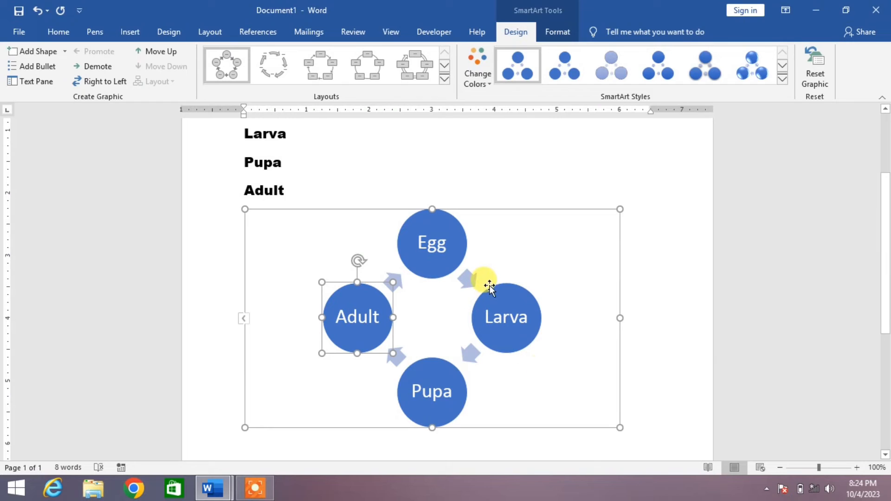
{"action": "mouse_move", "coordinate": [407, 352]}
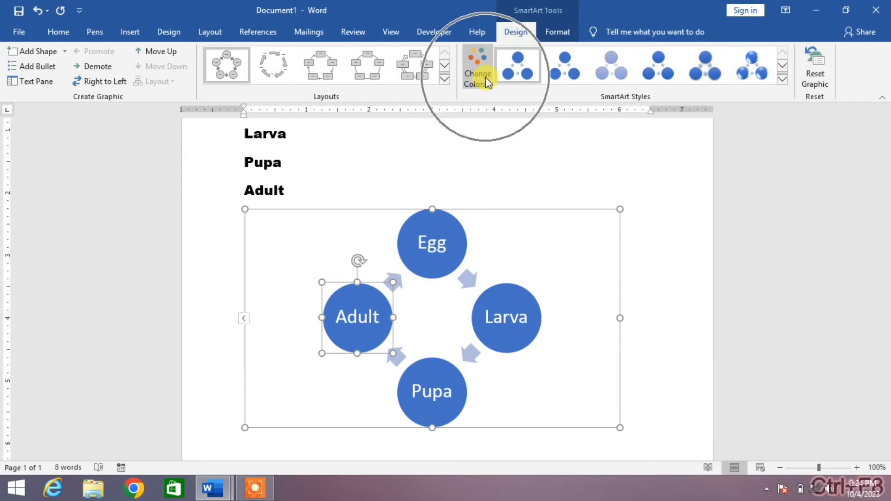
- Show the Change Colors schemes for the four-stage cycle graphic
{"action": "left_click", "coordinate": [477, 68]}
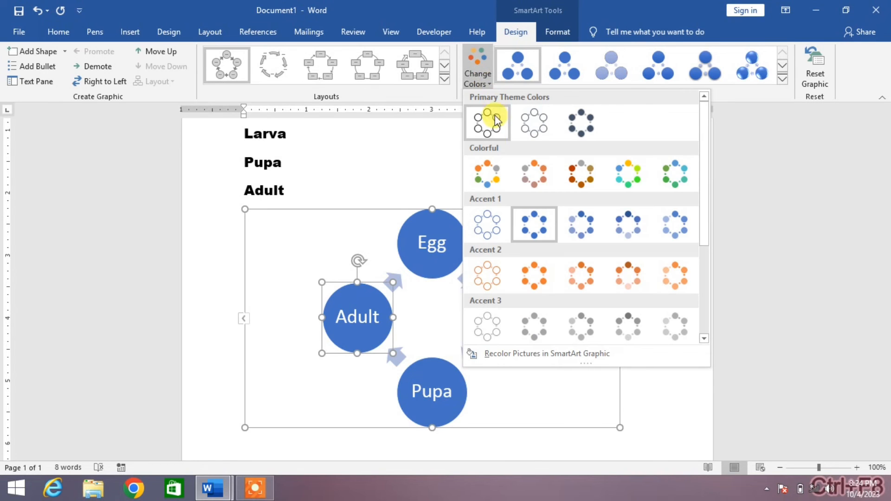